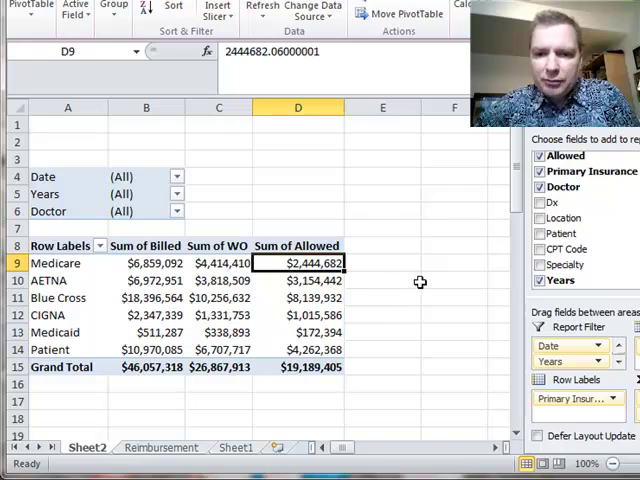
mouse_move(146, 264)
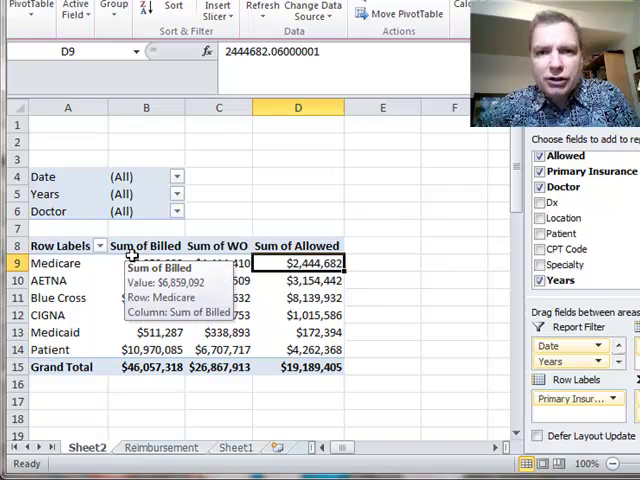
mouse_move(298, 316)
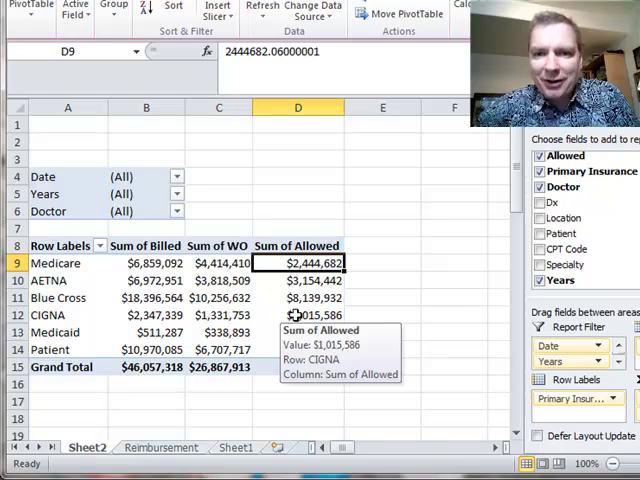
mouse_move(450, 266)
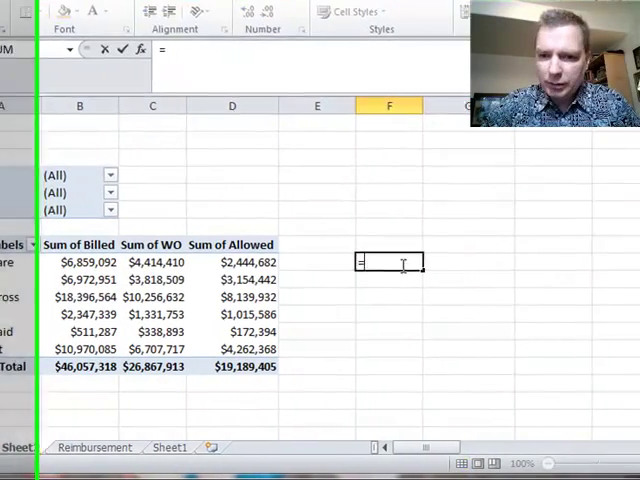
Compute Medicare's allowed-to-billed ratio with a GETPIVOTDATA division and a direct =D9/B9 formula
type("=GETPIVOTDATA(\"Sum of Allowed\",$A$8,\"Primary Insurance\",\"Medicare\")/")
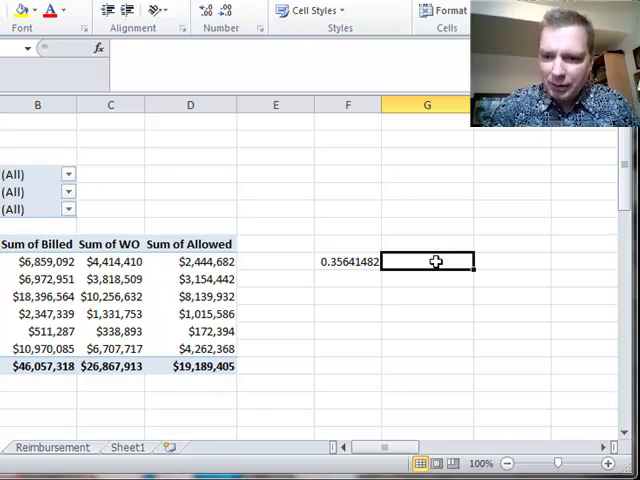
type("=")
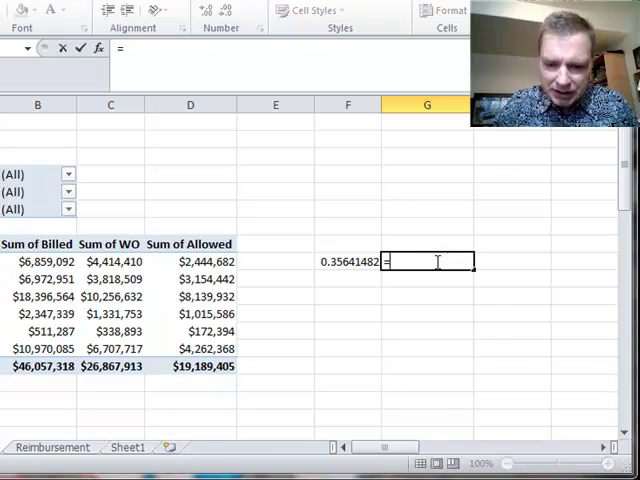
type("=d9/b9")
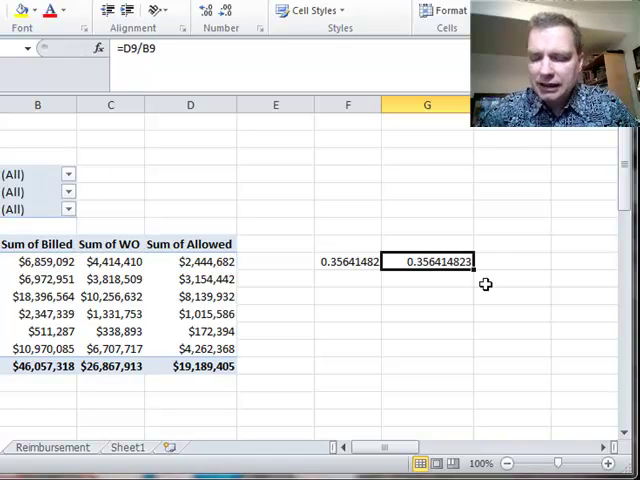
mouse_move(484, 280)
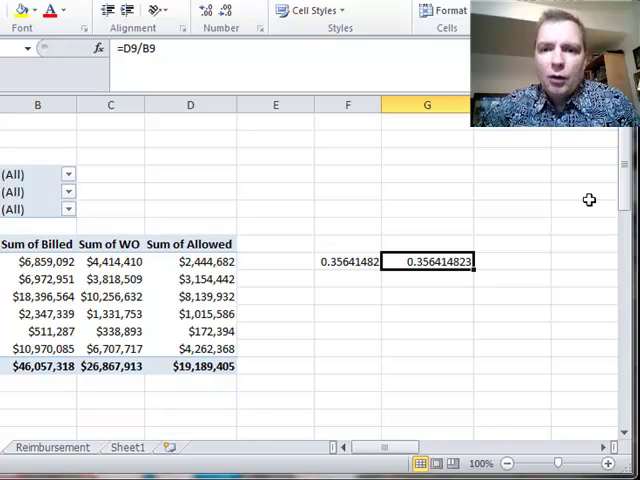
left_click(348, 260)
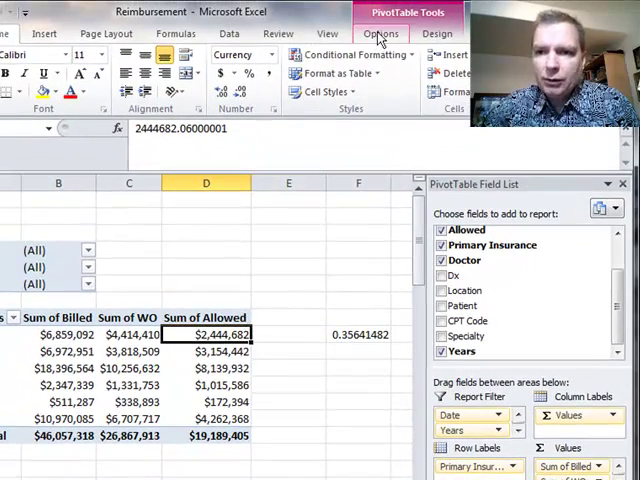
Bring up the Insert Calculated Field dialog from PivotTable Tools > Fields, Items & Sets
left_click(380, 32)
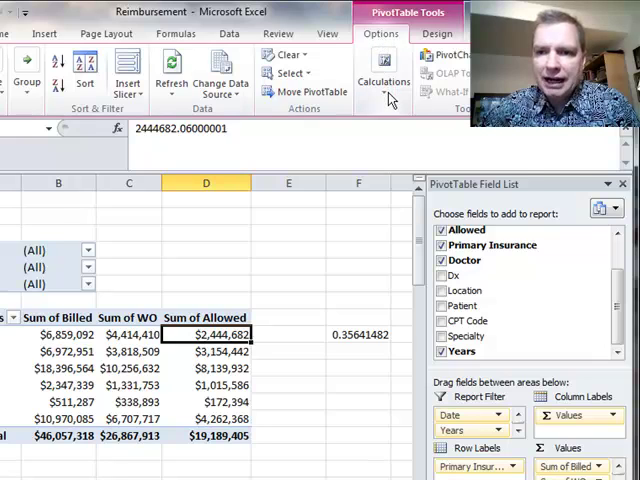
left_click(384, 80)
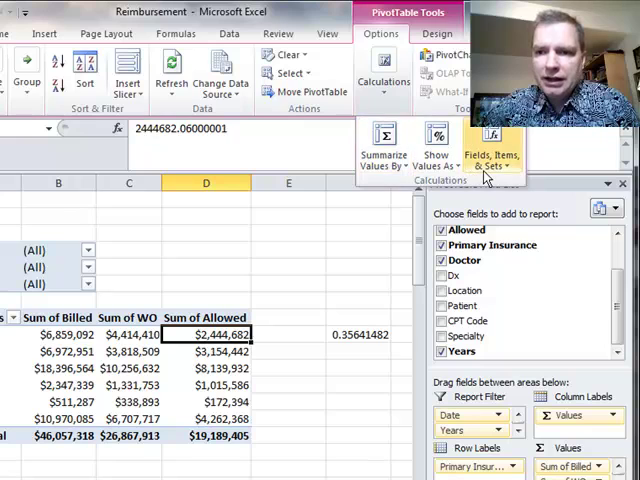
mouse_move(496, 164)
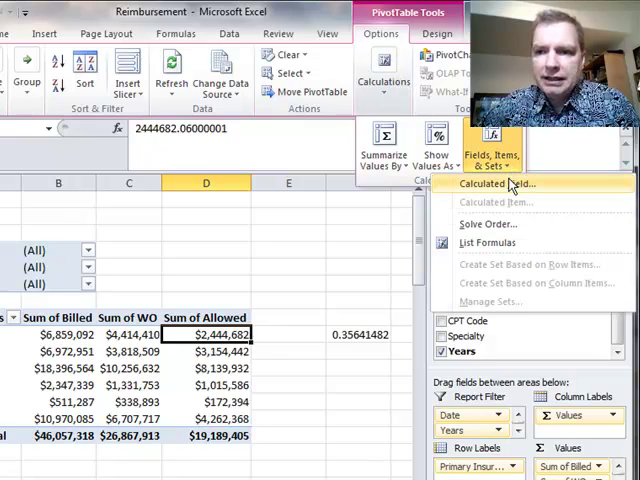
mouse_move(504, 184)
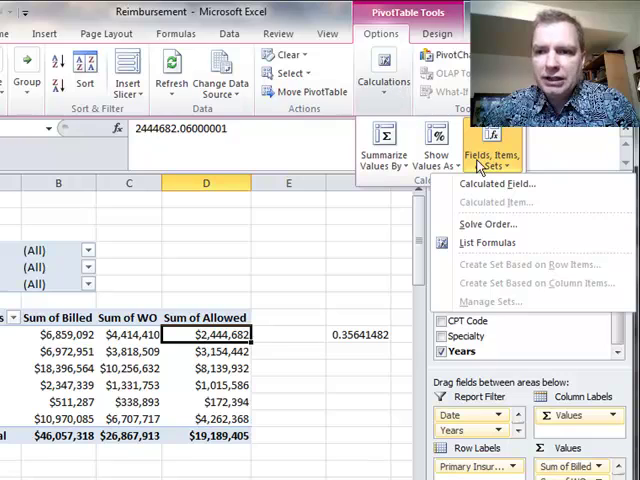
mouse_move(504, 184)
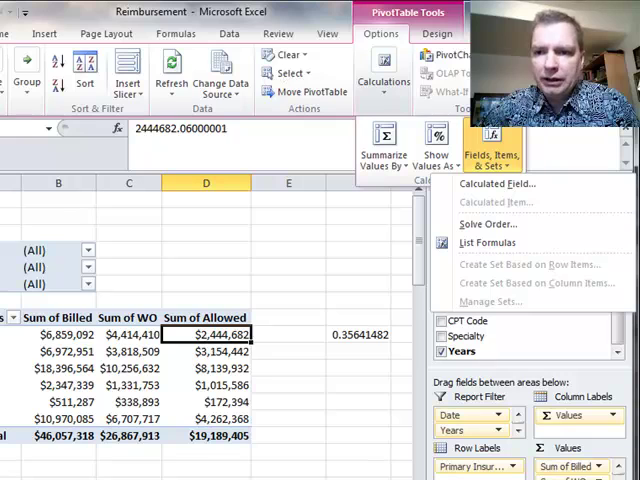
left_click(504, 184)
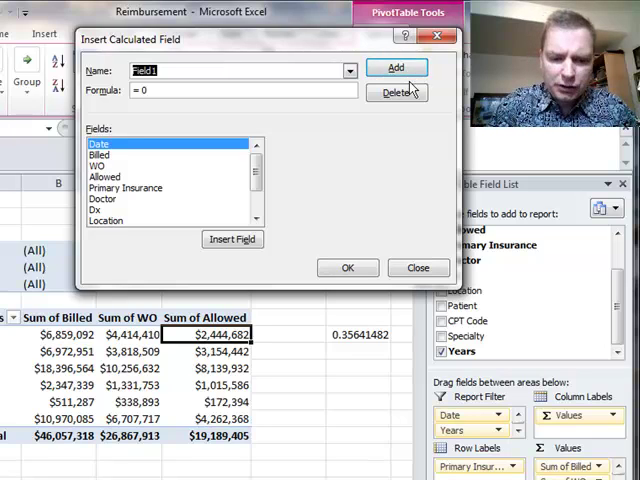
Create a calculated field named % with formula =Allowed/Billed and add it to the pivot
type("%")
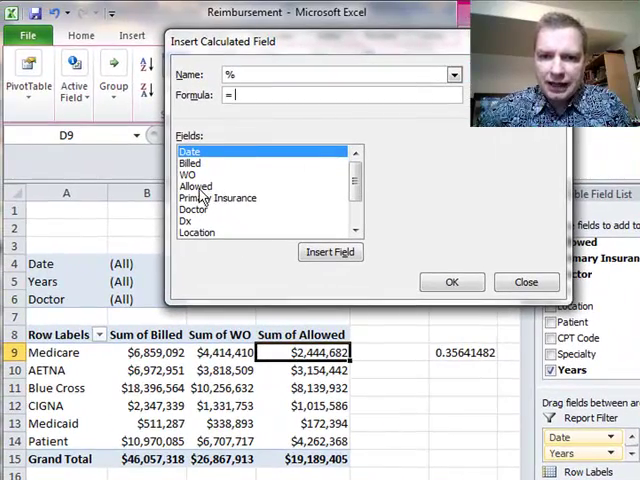
left_click(196, 188)
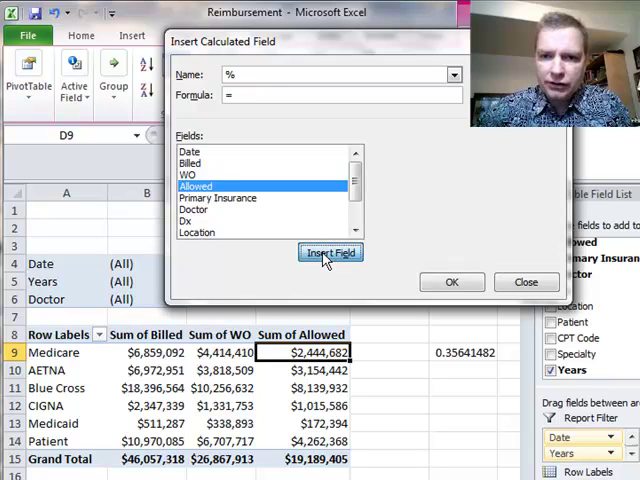
left_click(330, 252)
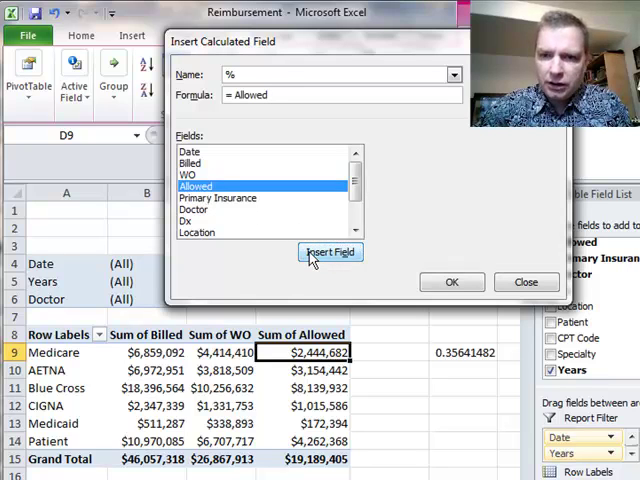
type("/")
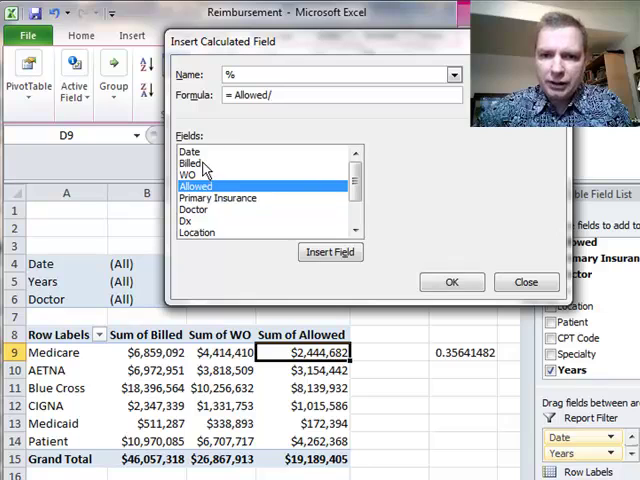
double_click(188, 164)
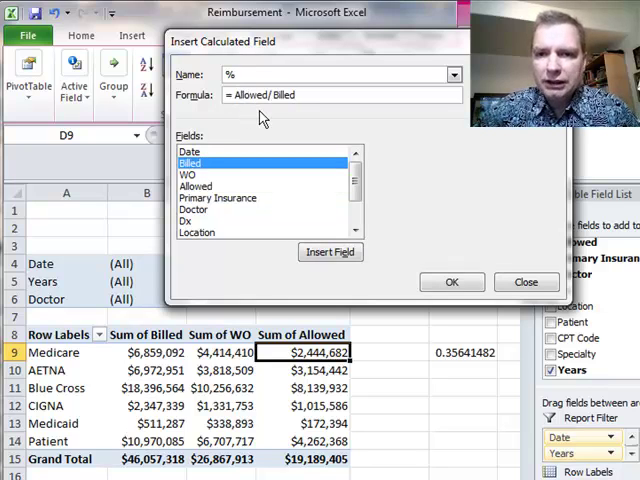
mouse_move(316, 138)
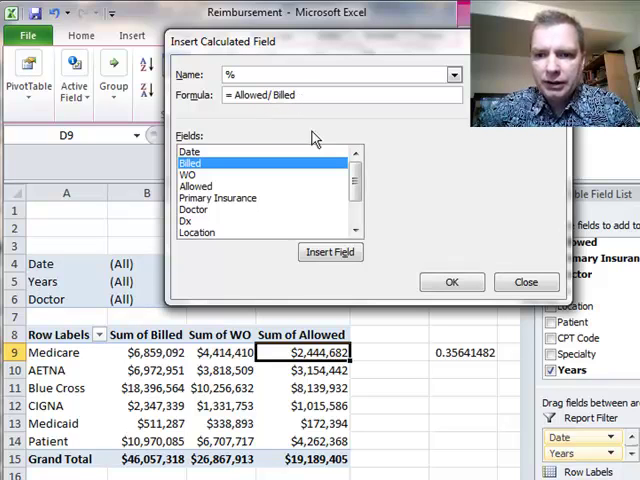
left_click(452, 280)
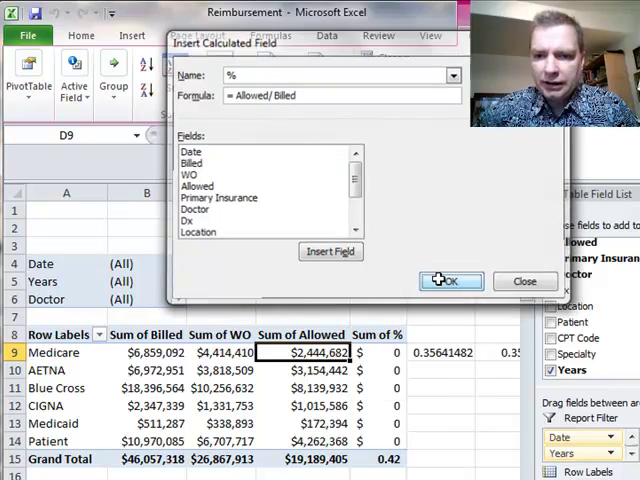
left_click(450, 280)
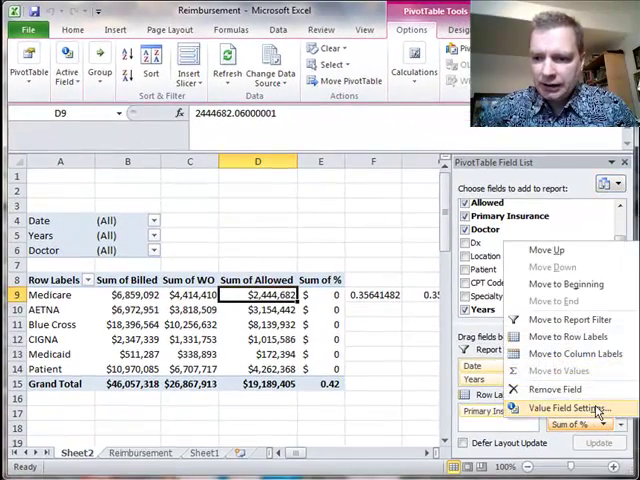
Format the Sum of % field as Percentage with 1 decimal place via Value Field Settings
left_click(564, 408)
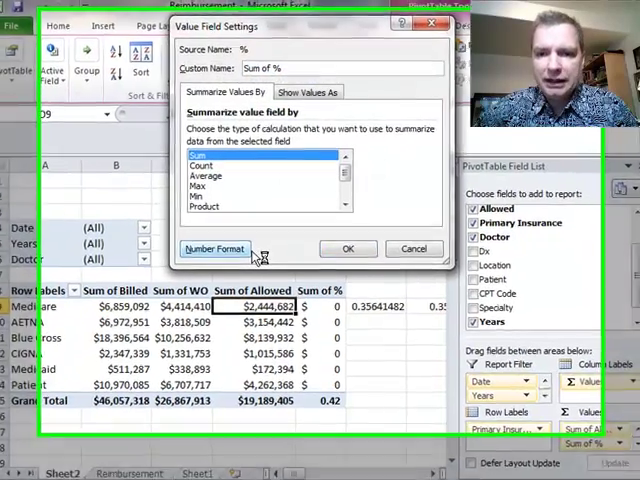
left_click(214, 248)
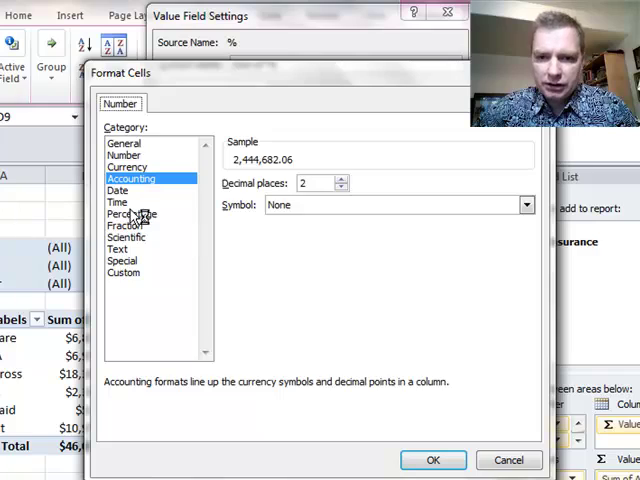
left_click(132, 212)
type("1")
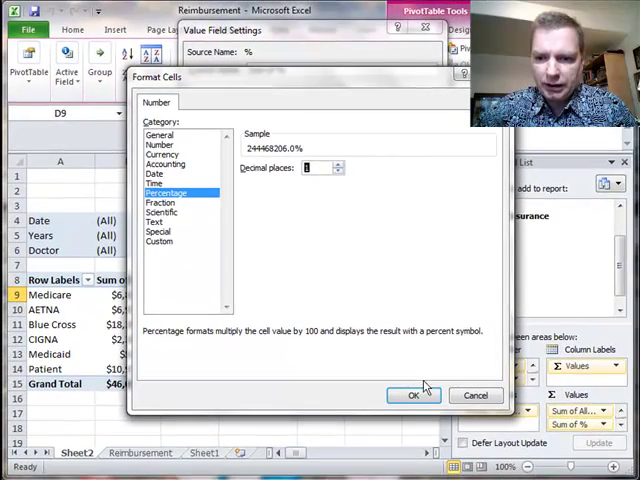
left_click(412, 396)
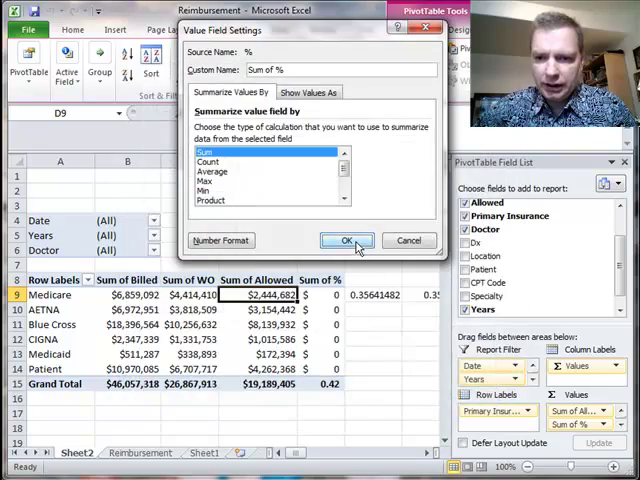
left_click(346, 240)
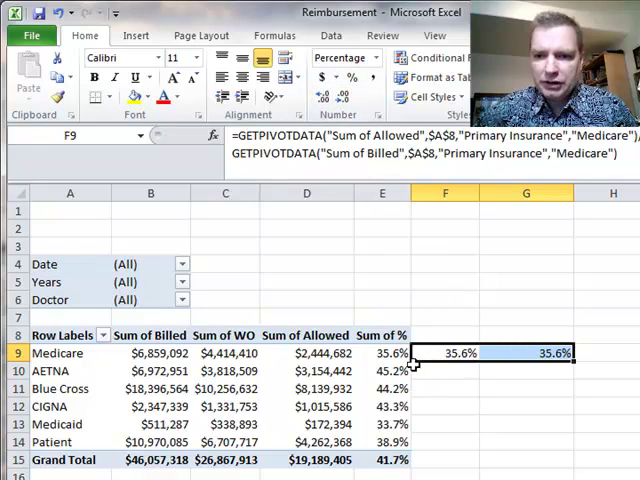
Make CPT Code the pivot's row labels in place of Primary Insurance
left_click(444, 352)
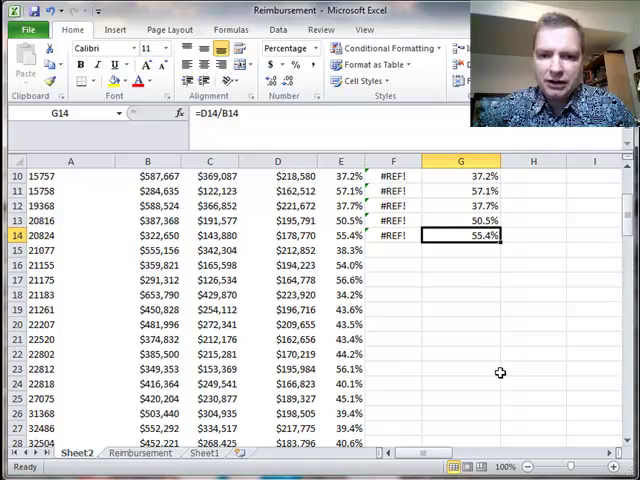
scroll("up", 3)
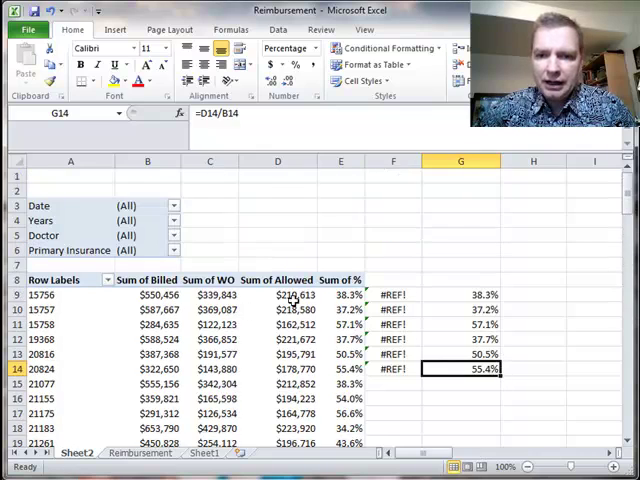
left_click(340, 294)
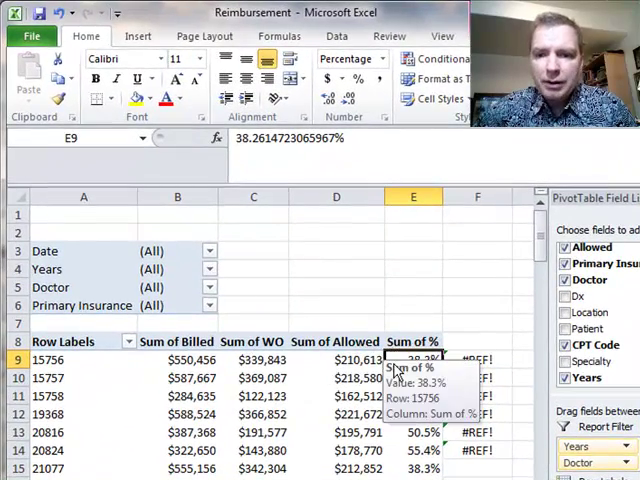
left_click(84, 378)
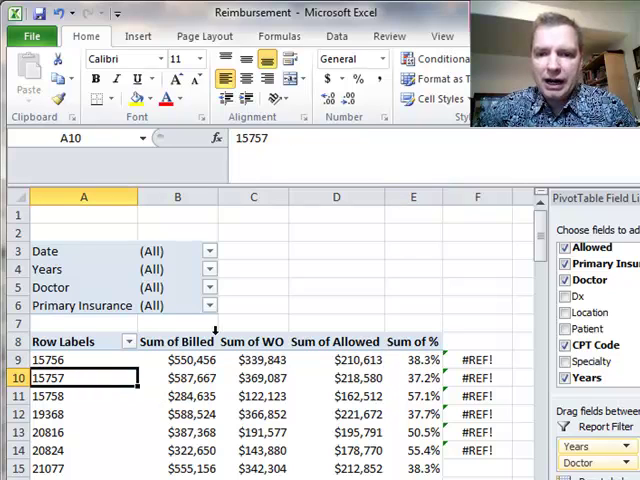
left_click(412, 360)
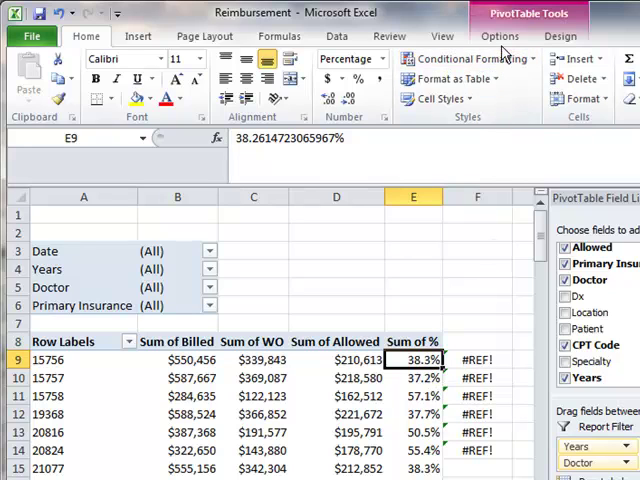
Sort the CPT code rows by Sum of % from largest to smallest
left_click(500, 36)
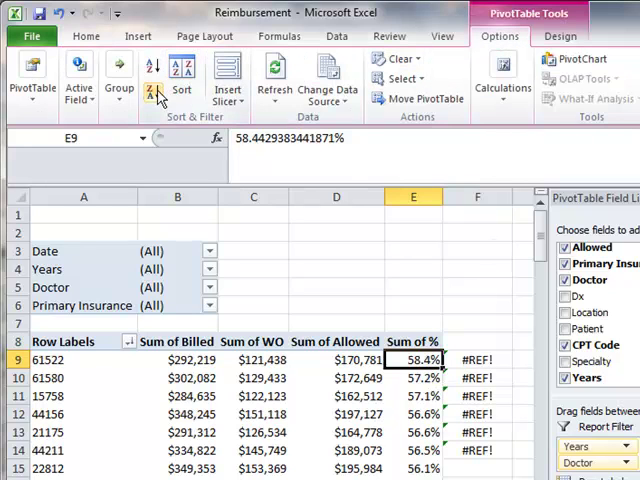
mouse_move(152, 72)
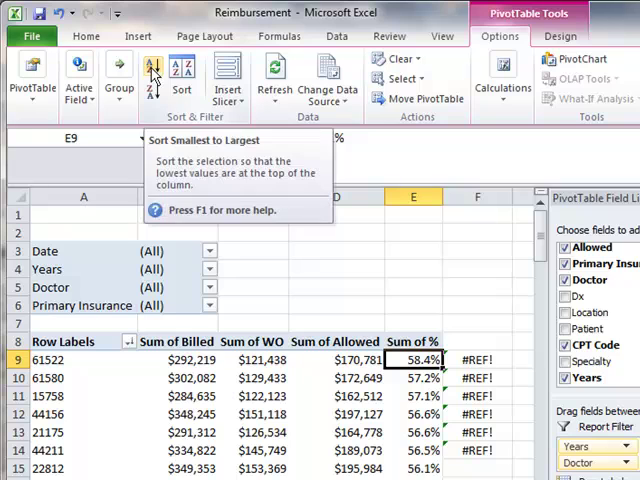